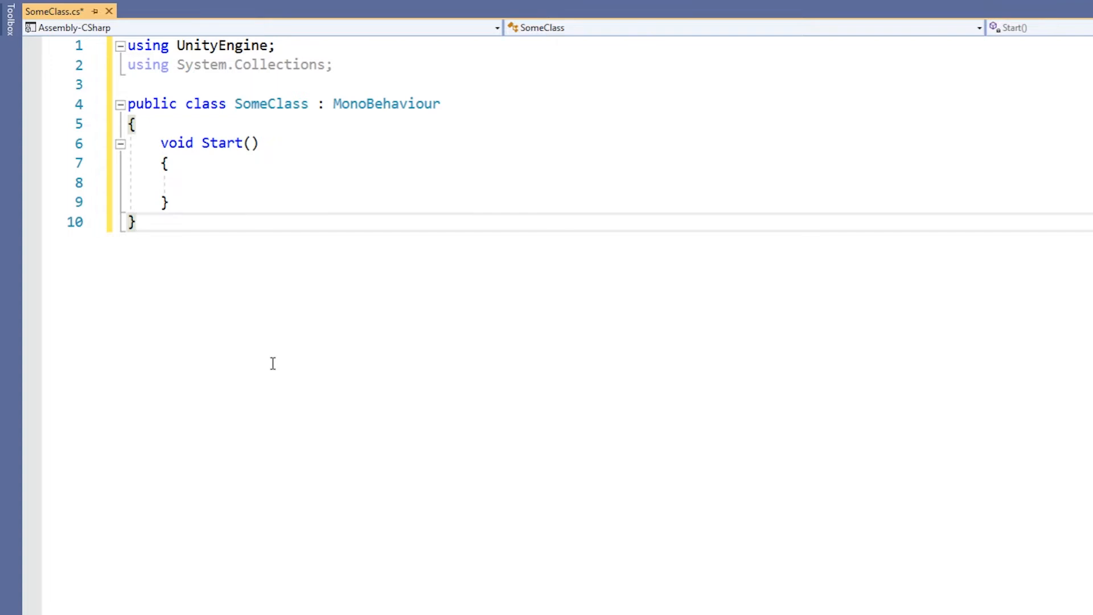
Step: Comment out 'using UnityEngine;', test typing in Start, then restore the import and save
double_click(202, 46)
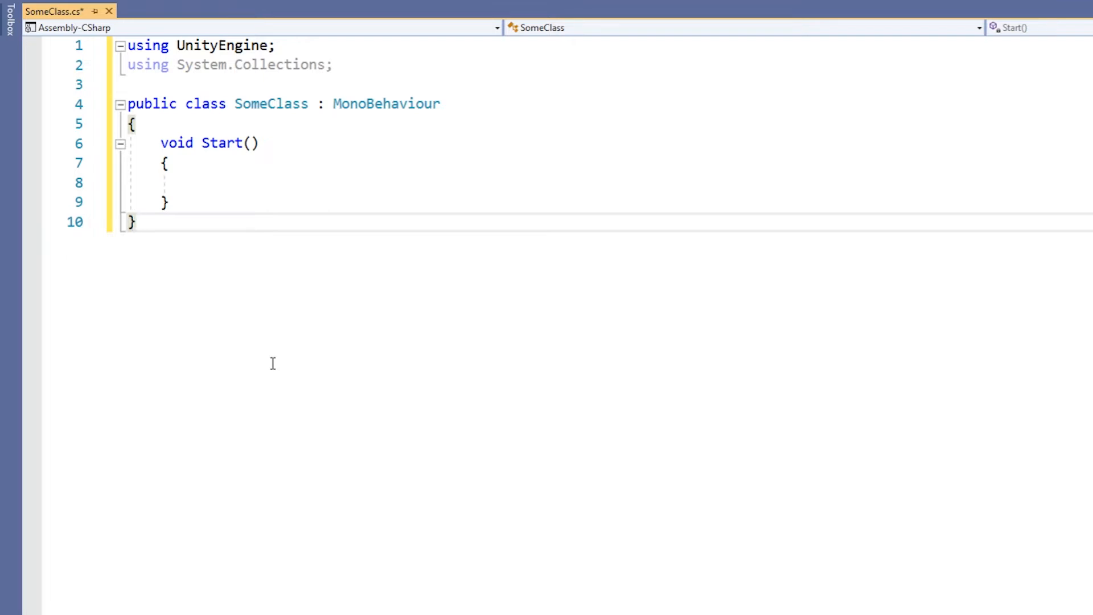
text(//)
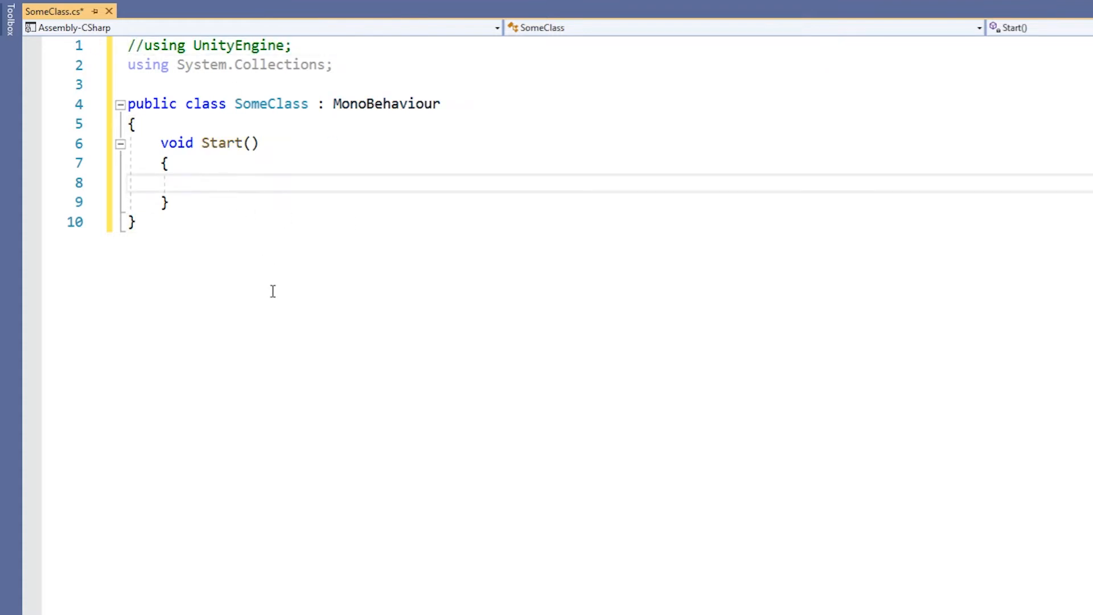
text(gam)
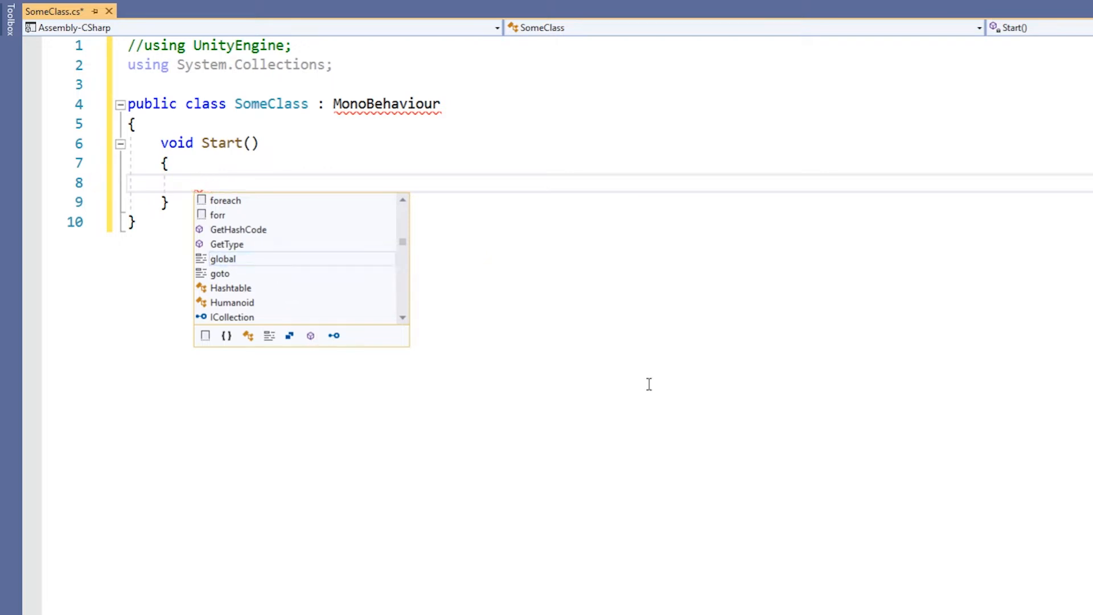
text(trans)
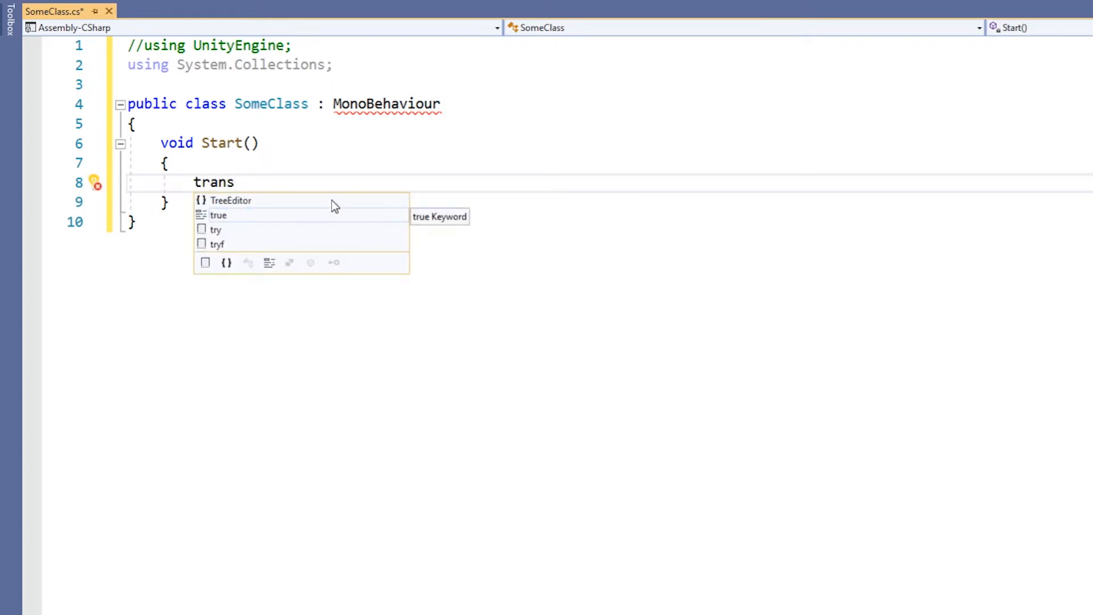
key(Backspace)
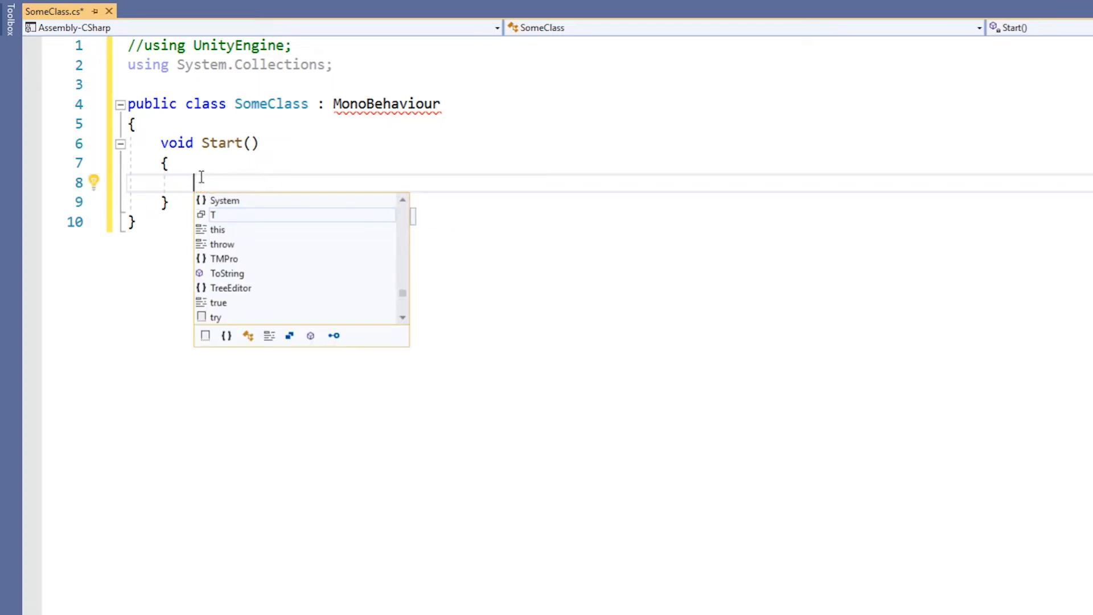
key(Escape)
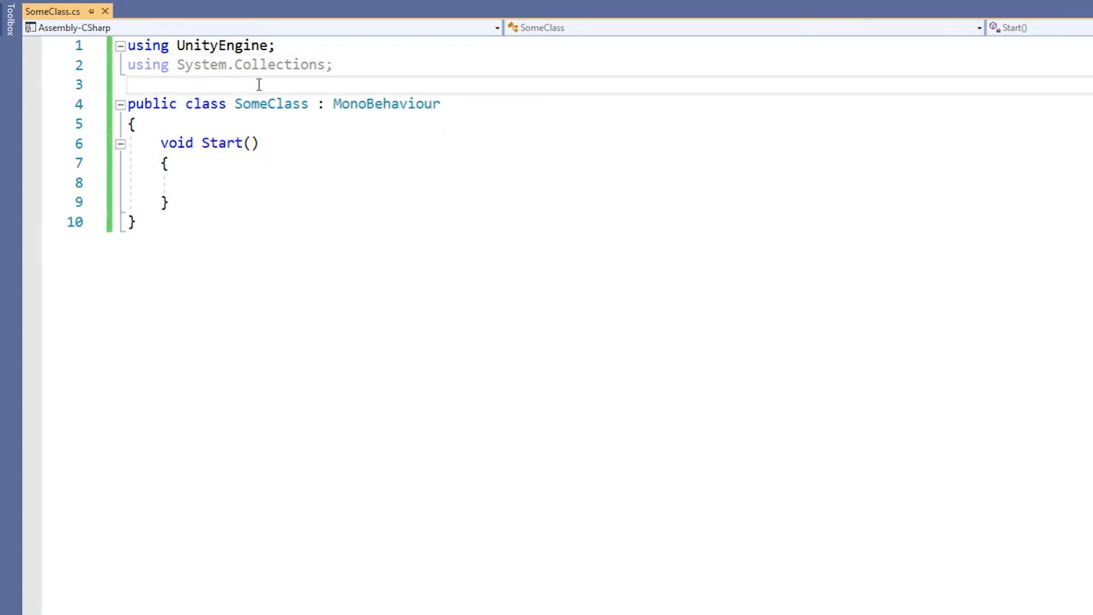
Step: Wrap SomeClass in 'namespace SampleNamespace' with braces, then switch to SomeOtherClass.cs
key(enter)
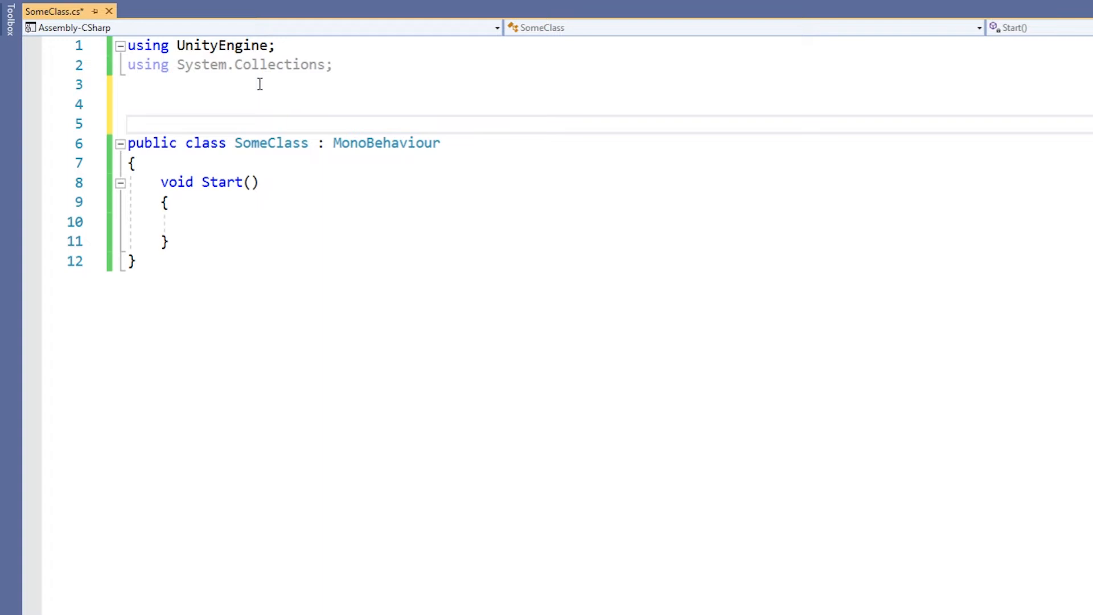
text(namespace)
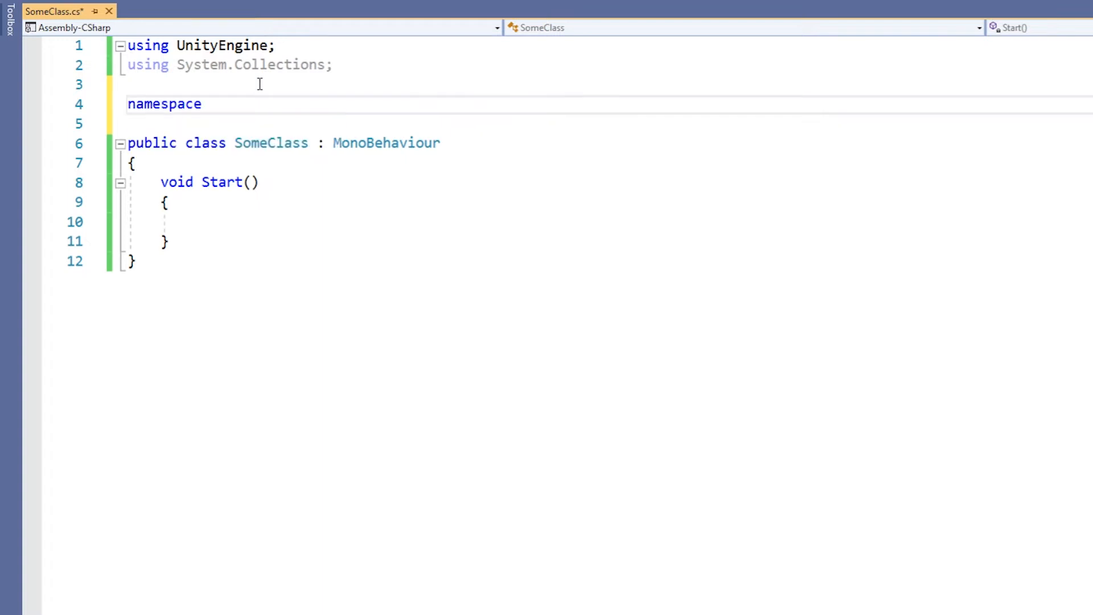
text(SampleName)
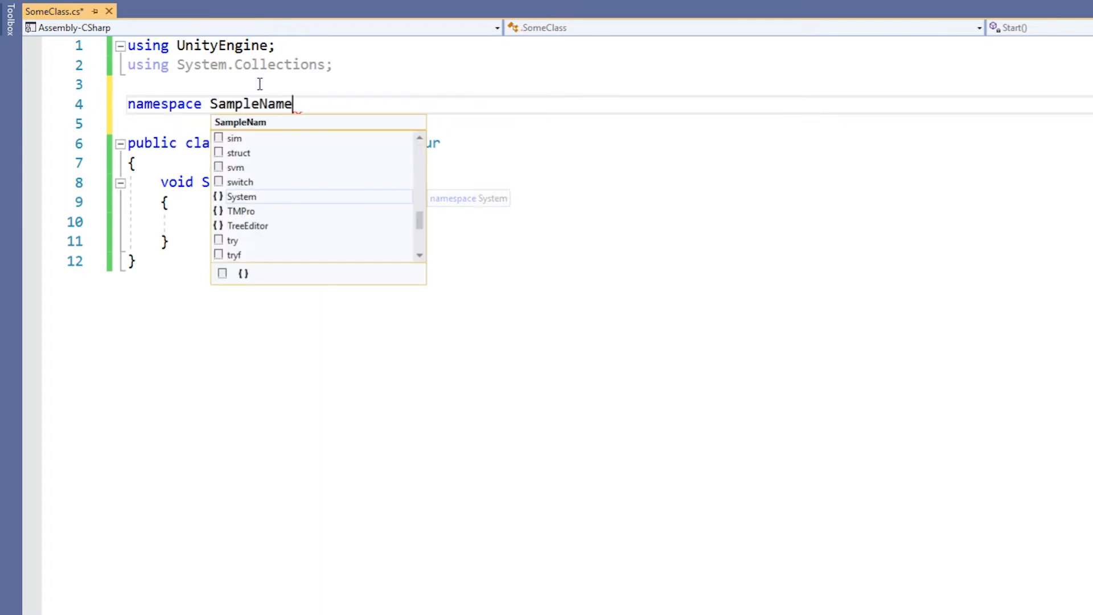
text(space)
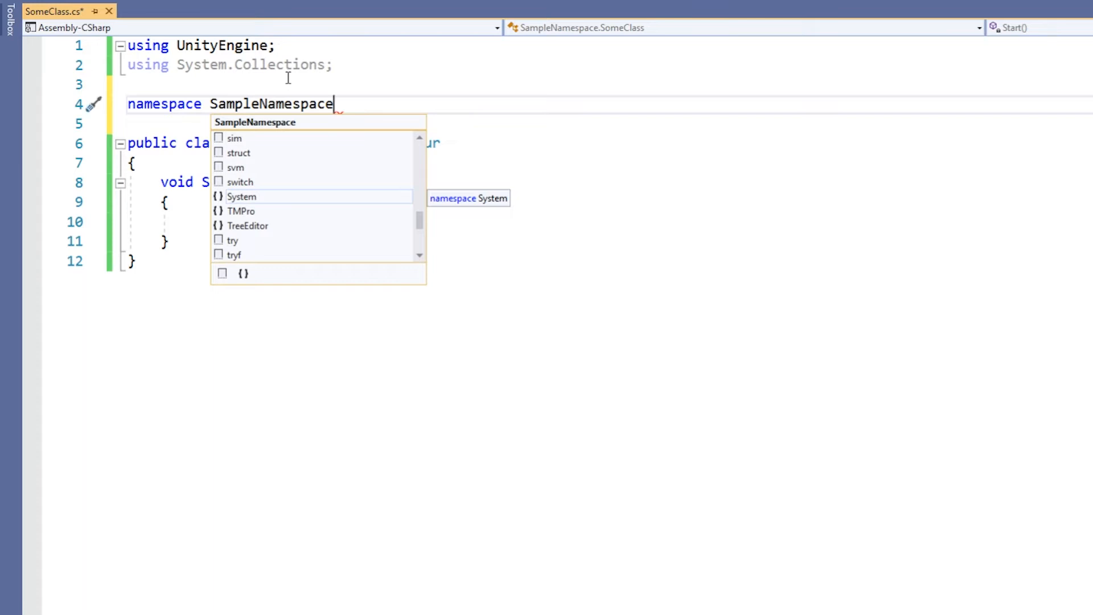
key(escape)
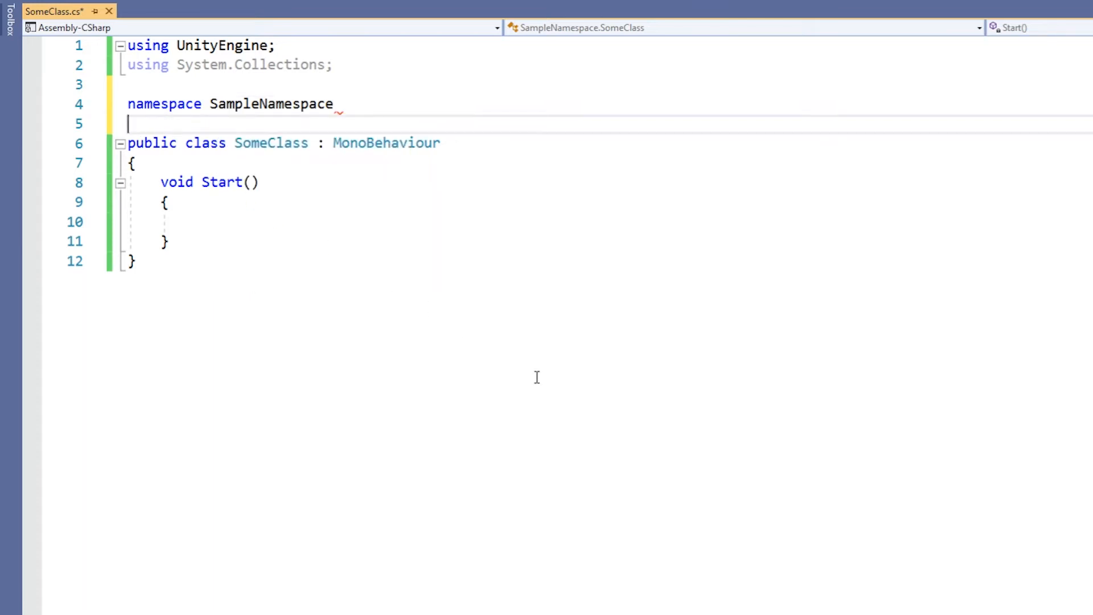
text({)
text(})
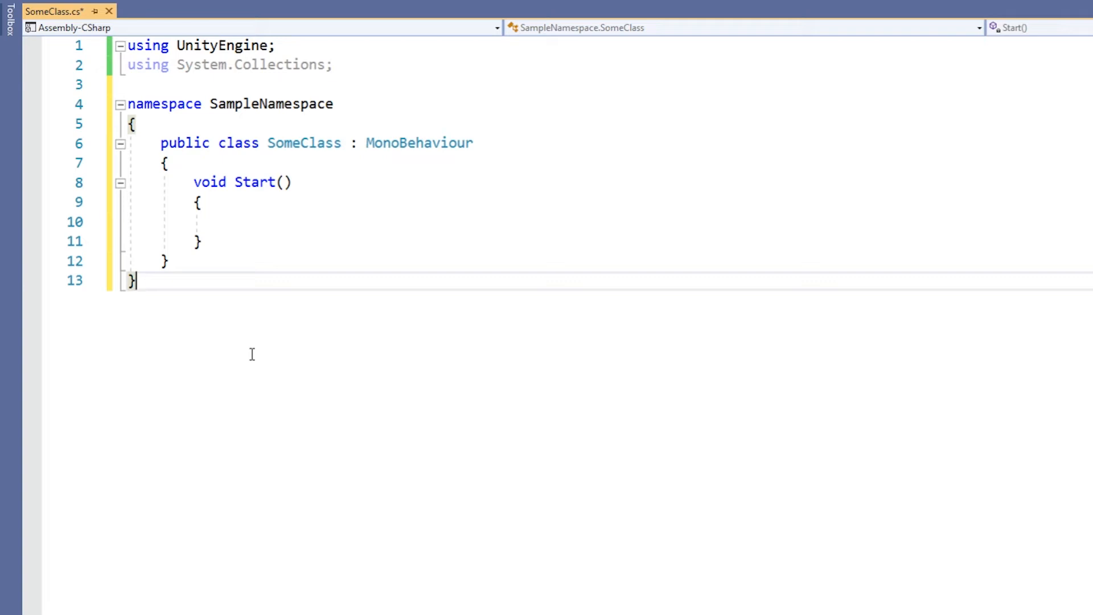
click(160, 11)
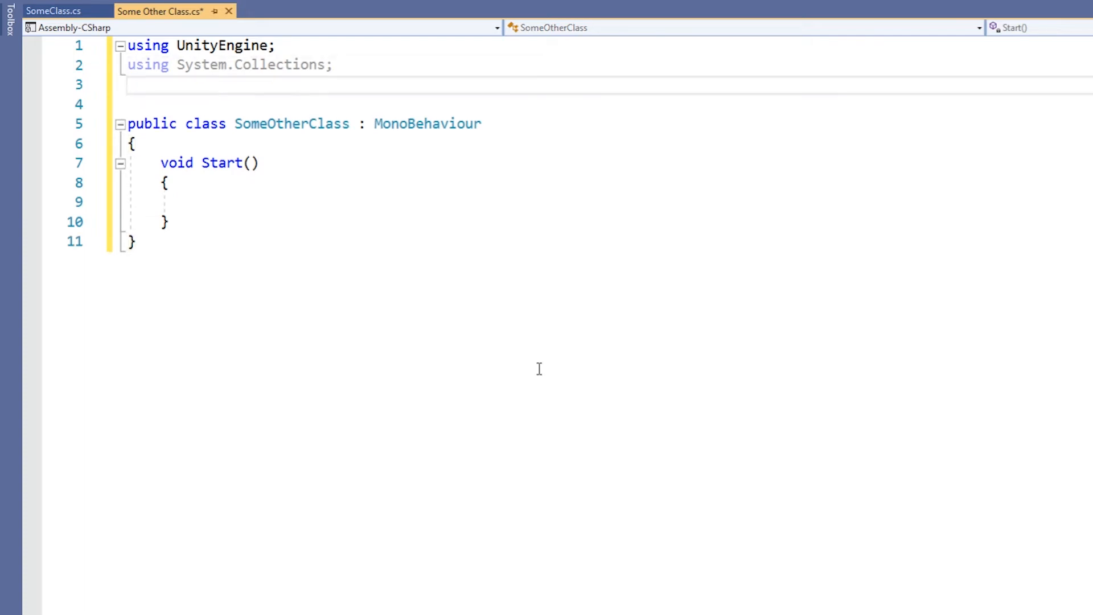
text(using SampleNamespace)
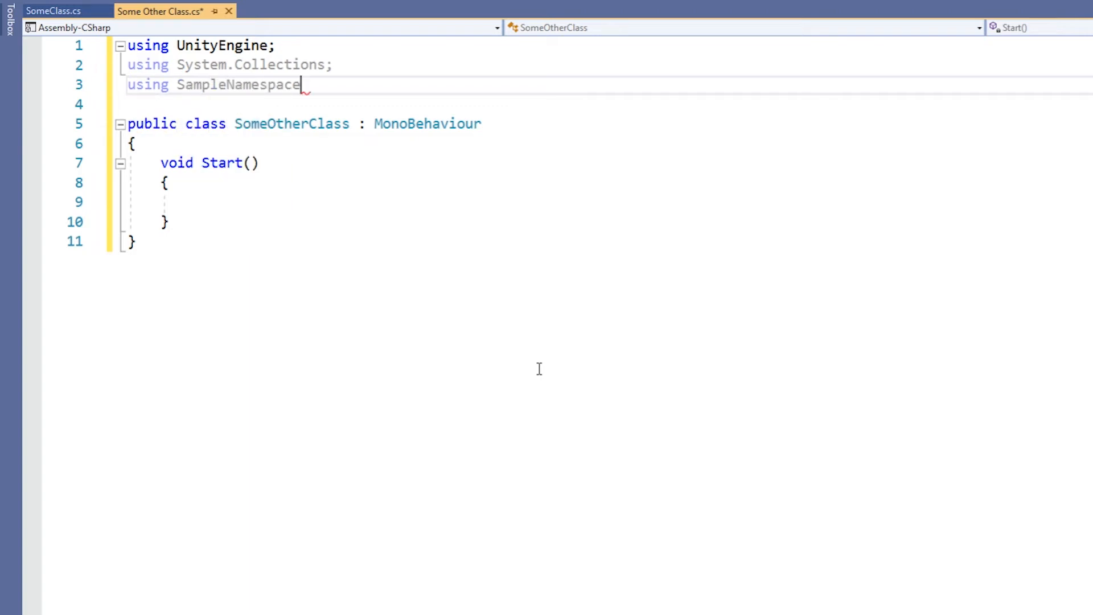
text(;)
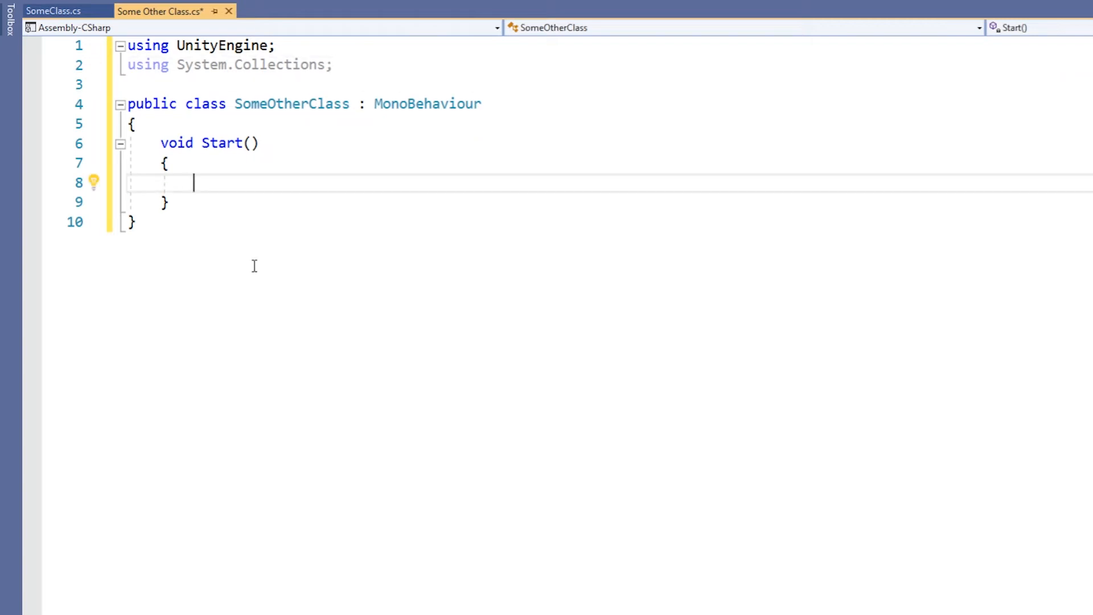
Step: Remove the 'SampleNamespace.SomeClass myClass' line from Start and begin 'namespace Sam' above the class
text(SampleNamespace.SomeClass myClass)
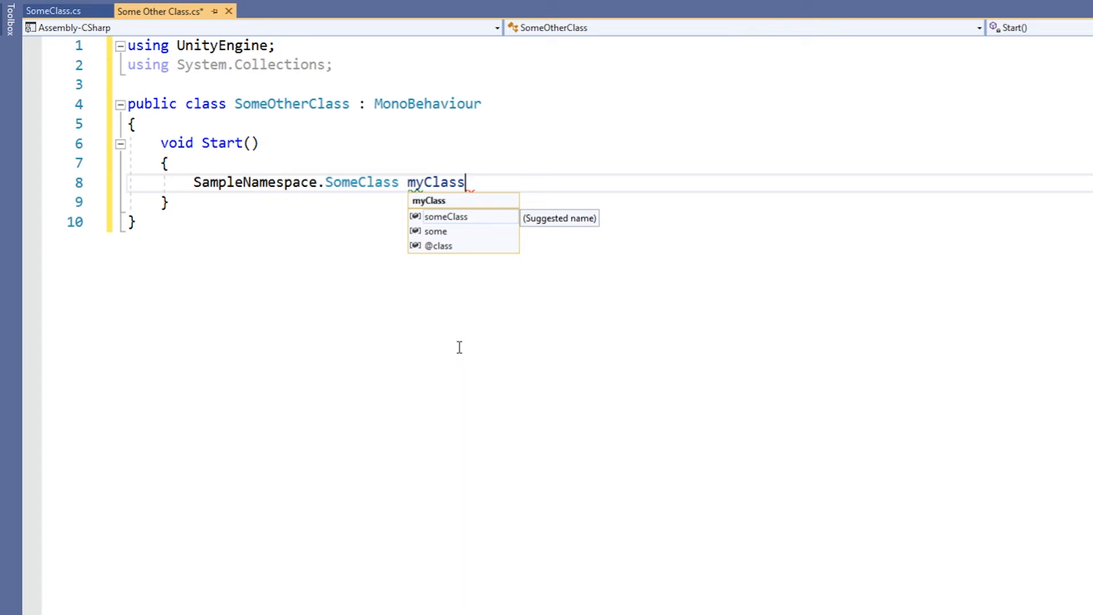
text(= new SampleNamespace.SomeClass()
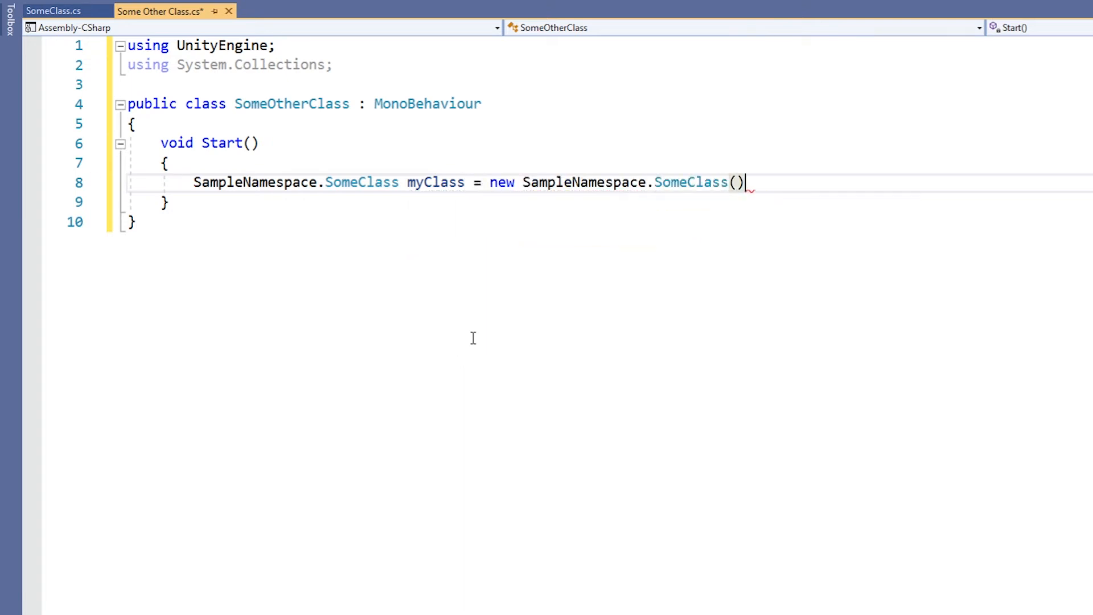
text(;)
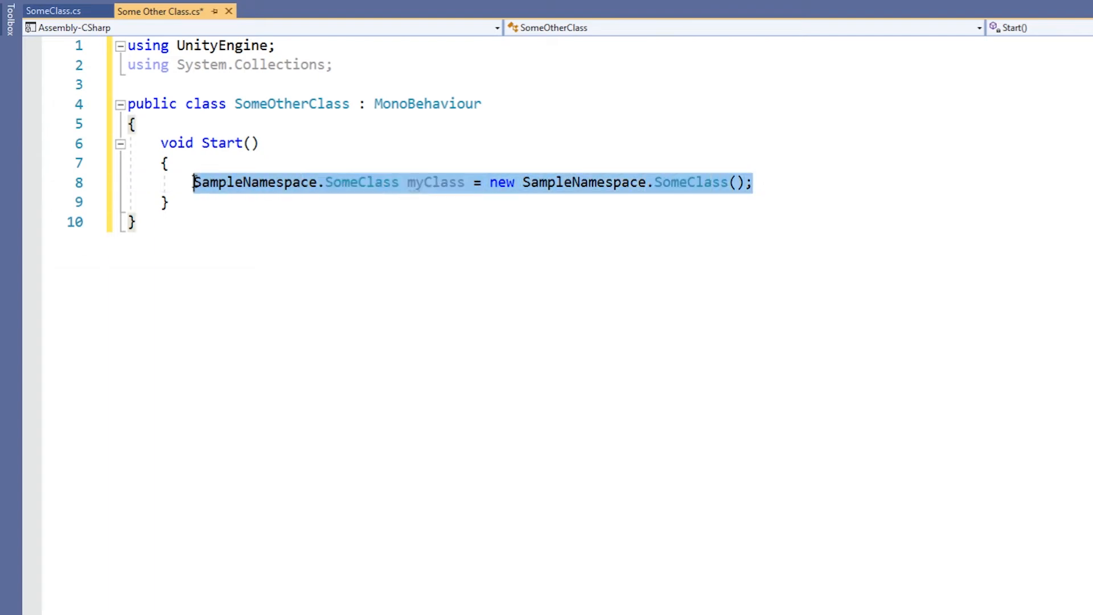
text(namespace Sam)
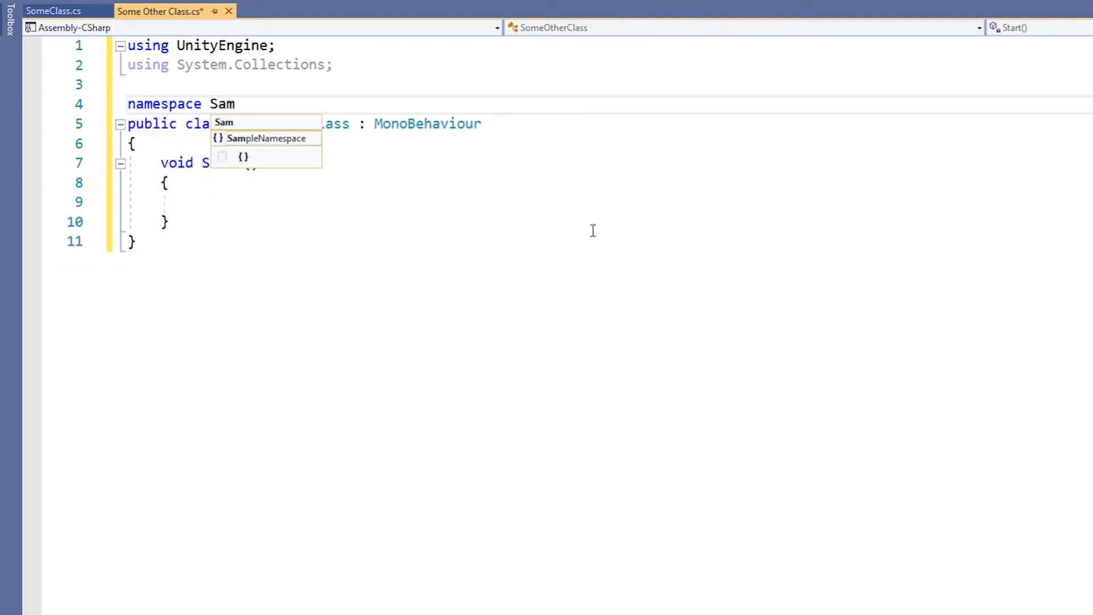
Step: Put SomeOtherClass in SampleNamespace and add 'SomeClass myClass = new SomeClass();' to Start
key(Tab)
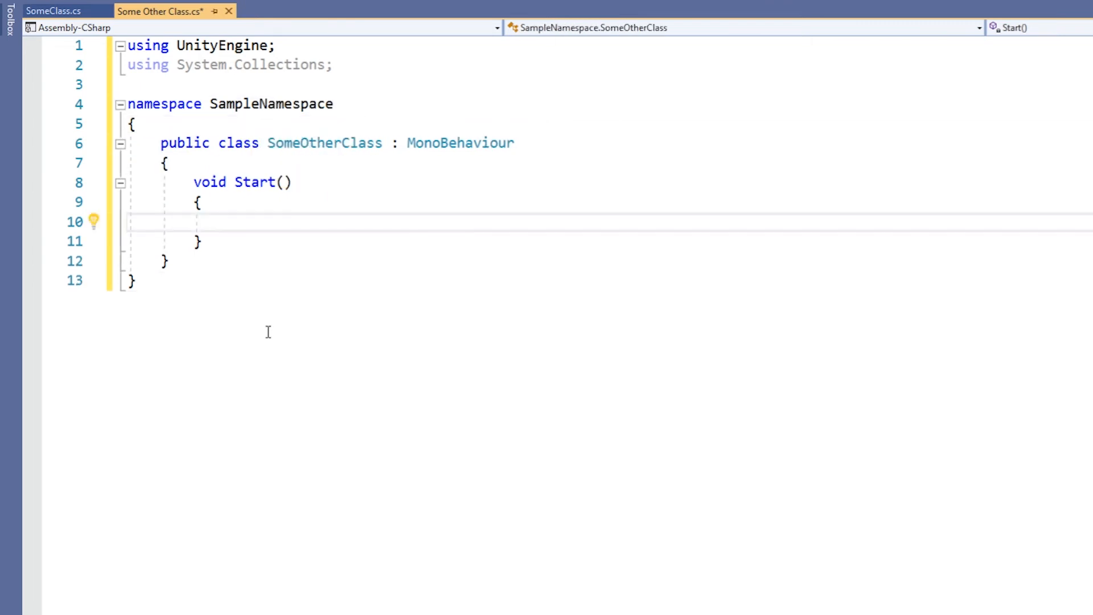
text(SomeClass myClass)
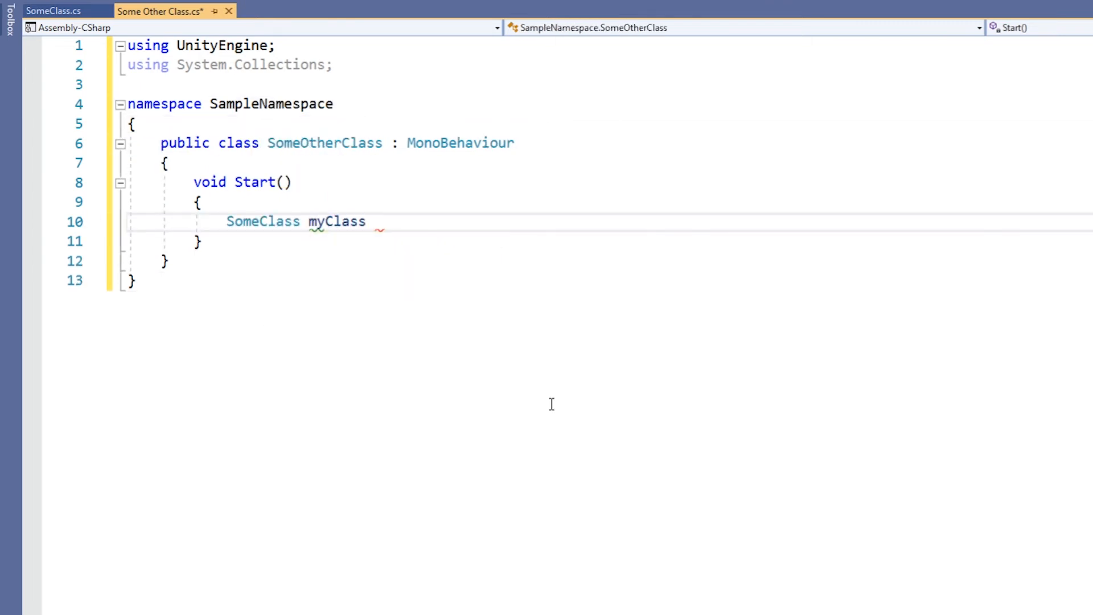
text(= new SomeClass())
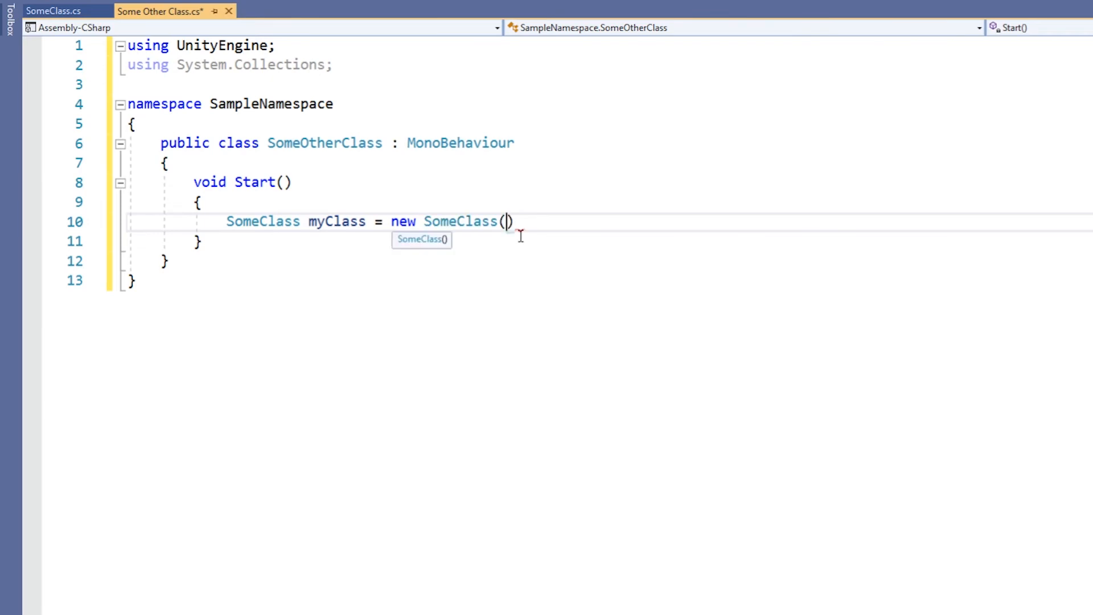
text(;)
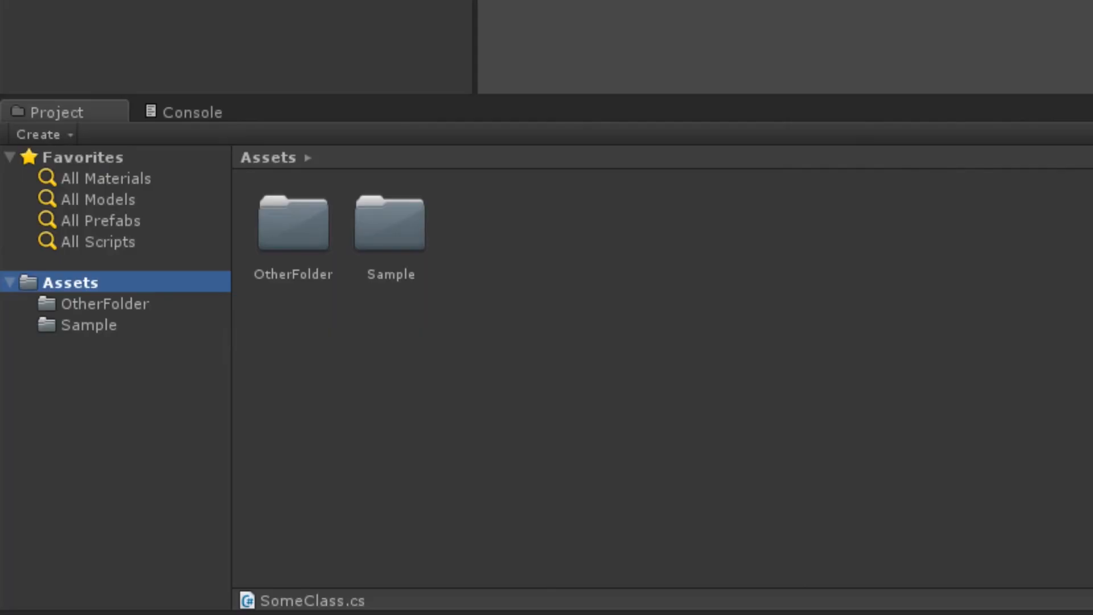
Step: Browse the Sample and OtherFolder folders, then open the SomeOtherClass script
click(87, 324)
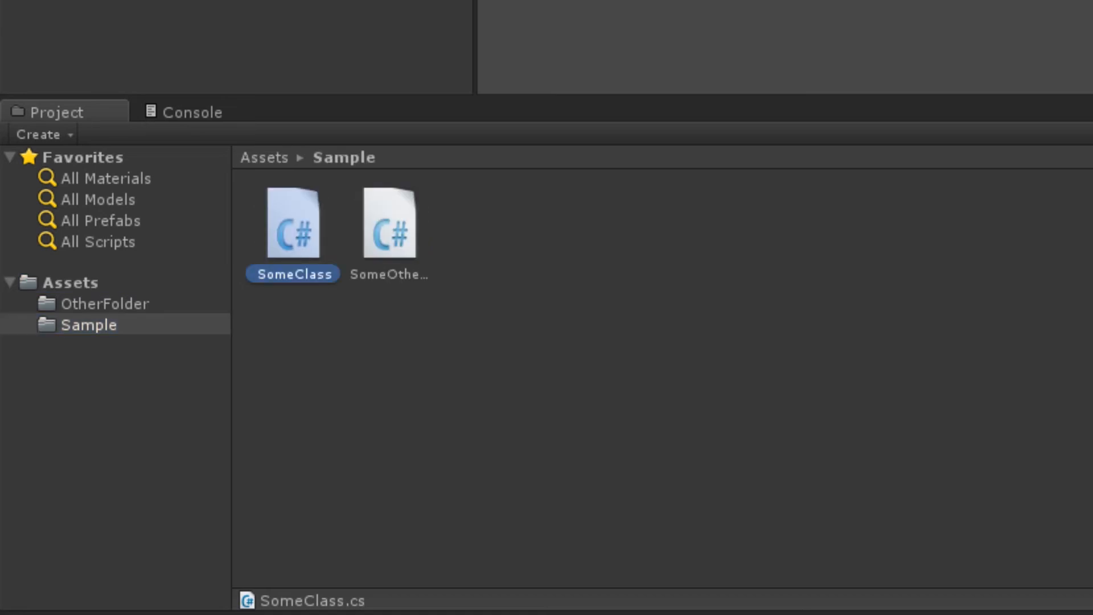
click(106, 303)
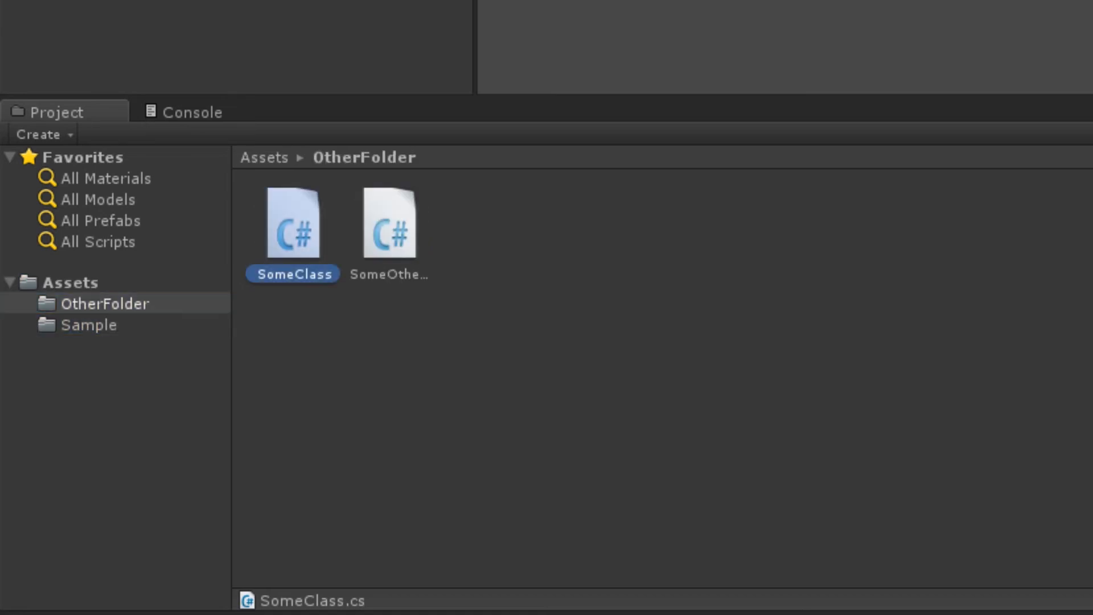
double_click(388, 222)
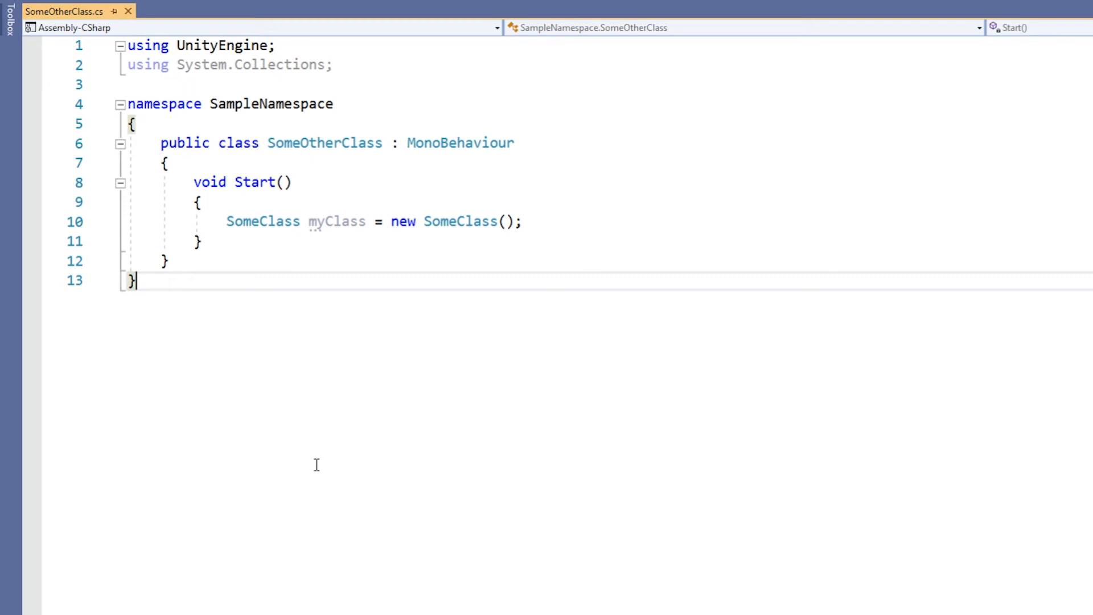
Step: Type a 'System.Random' reference in Start, then replace it with 'UnityEngine.Ran'
text(System.Random)
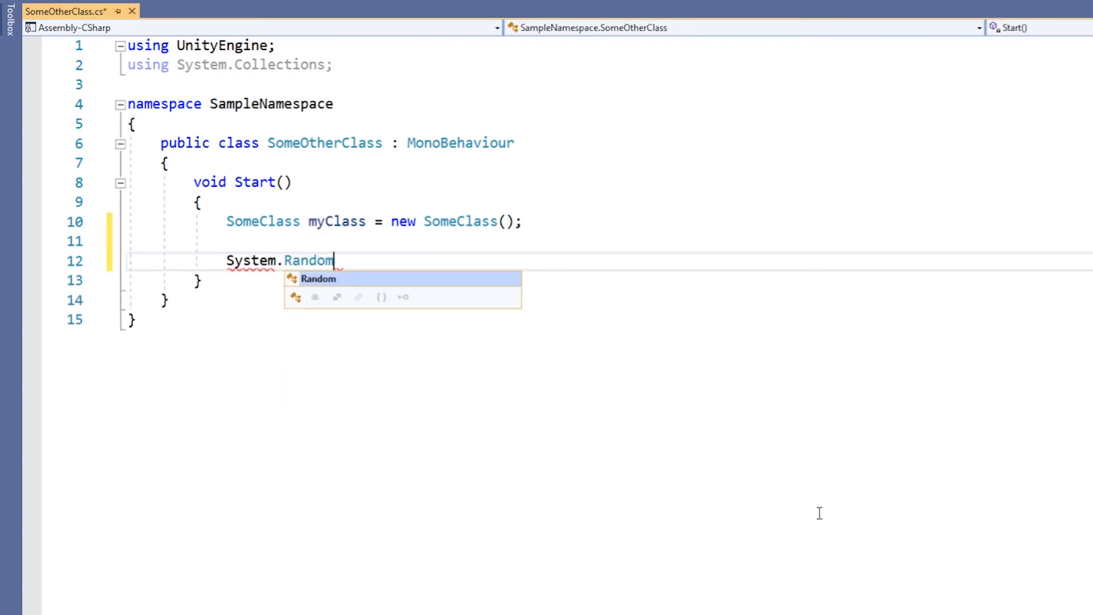
text(Uni)
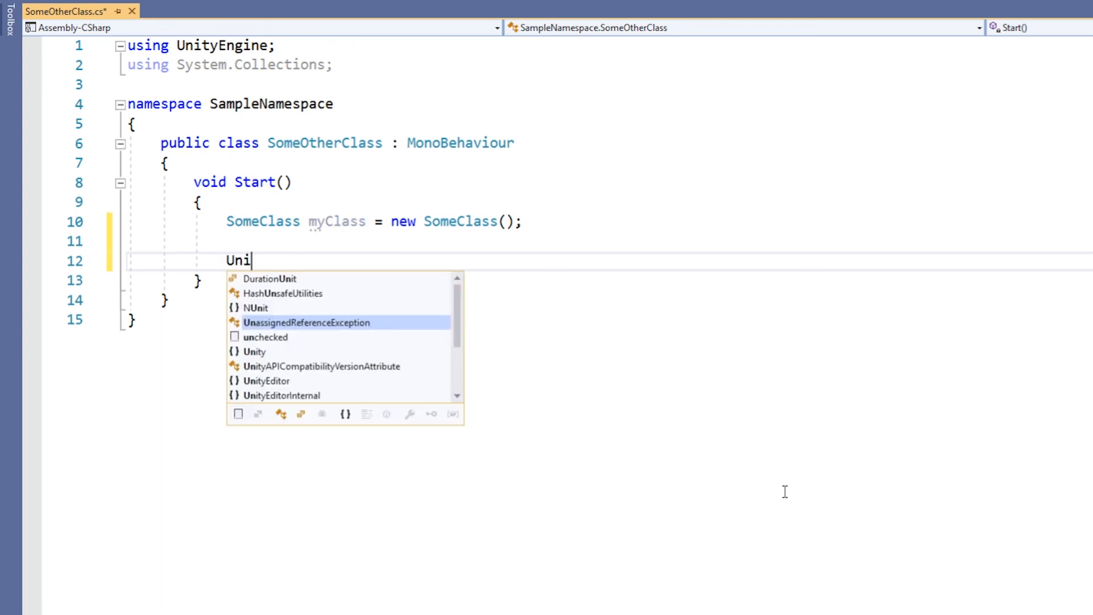
text(tyEngine.Ran)
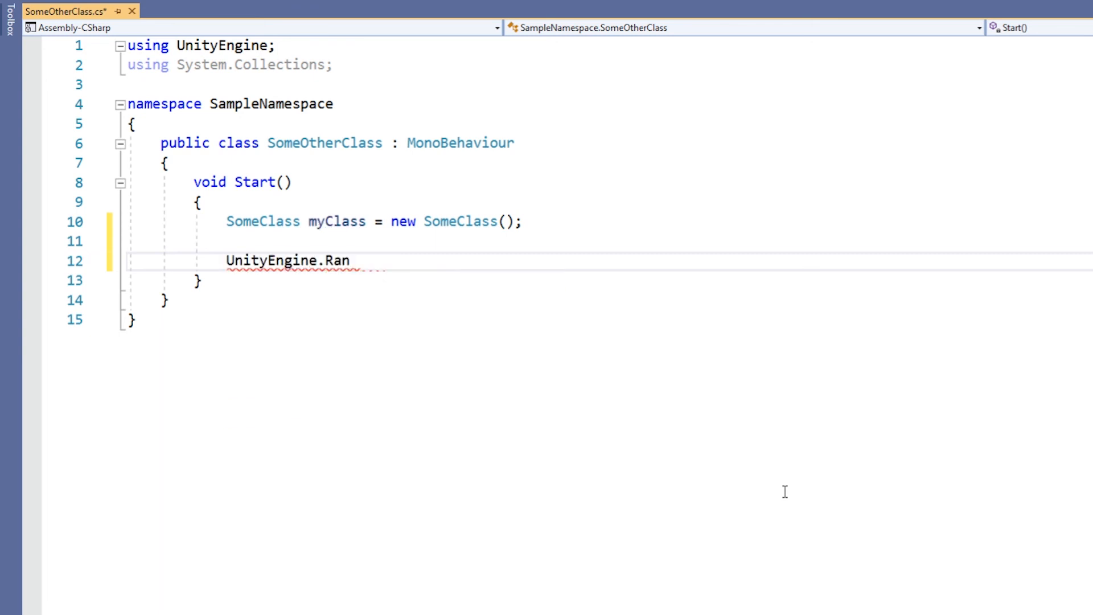